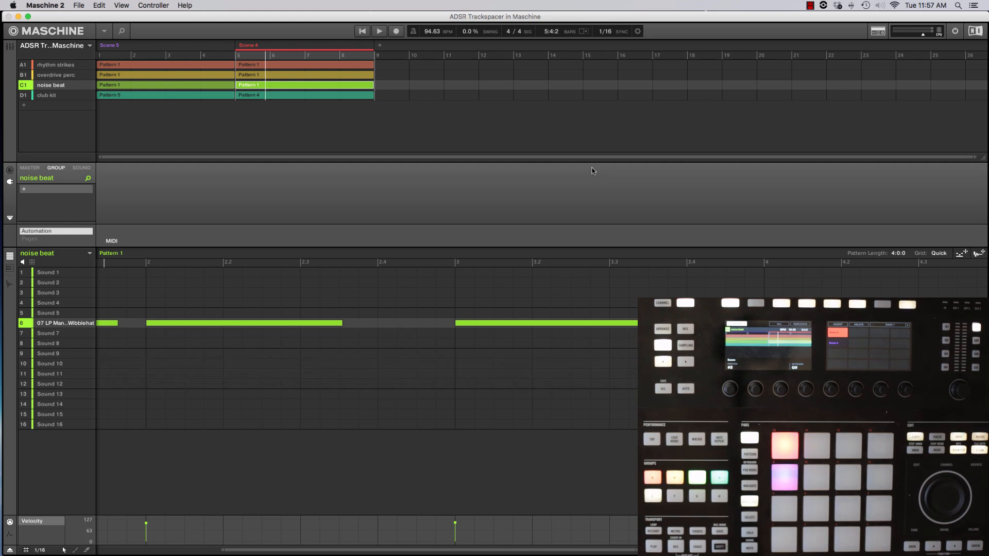
{"action": "mouse_move", "coordinate": [616, 158]}
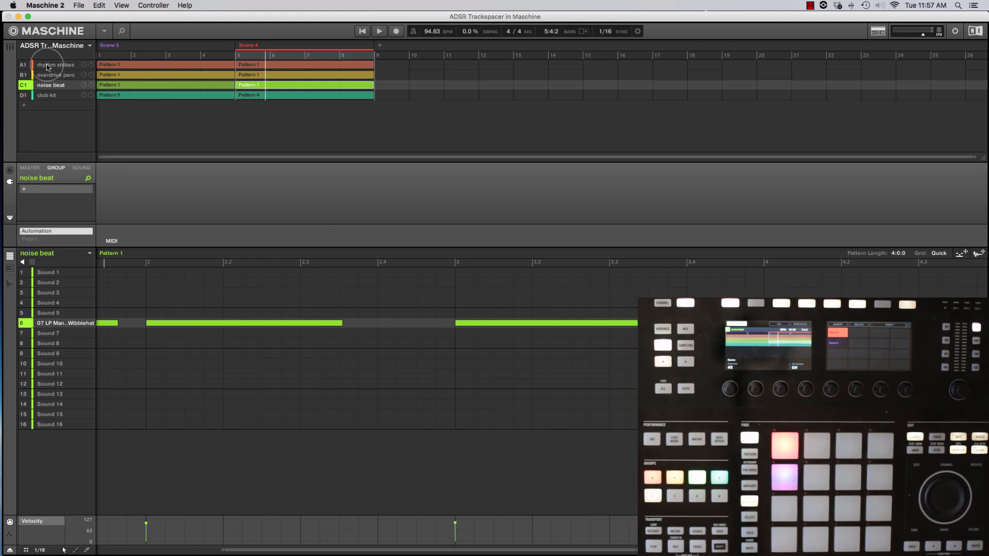
Load Wavesfactory TrackSpacer on the rhythm strikes group and bring its window toward the centre.
{"action": "left_click", "coordinate": [49, 65]}
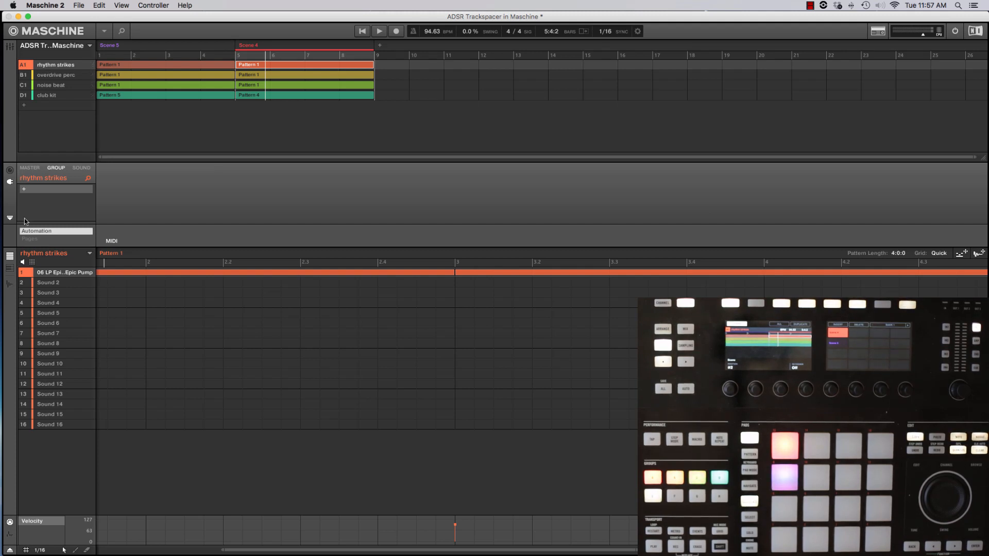
{"action": "left_click", "coordinate": [25, 190]}
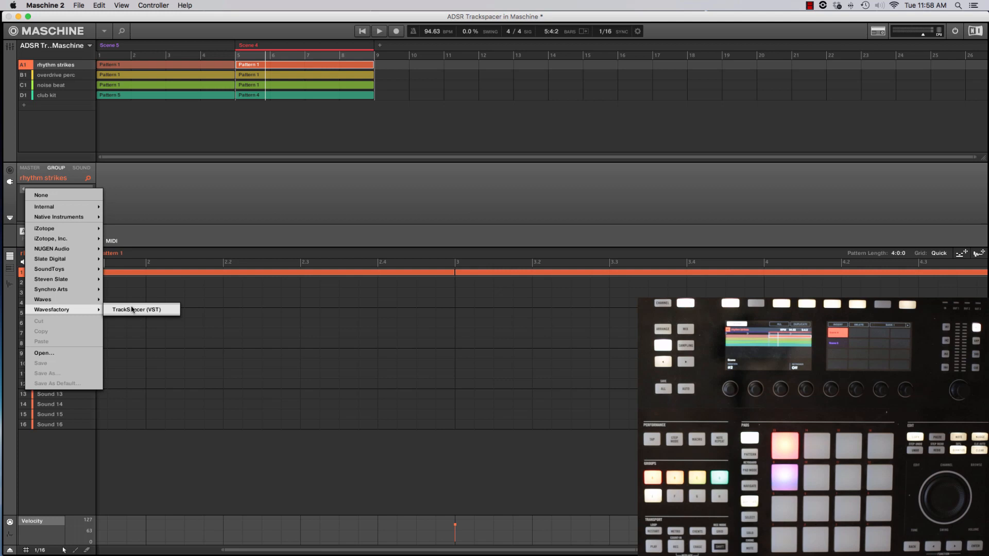
{"action": "left_click", "coordinate": [133, 310]}
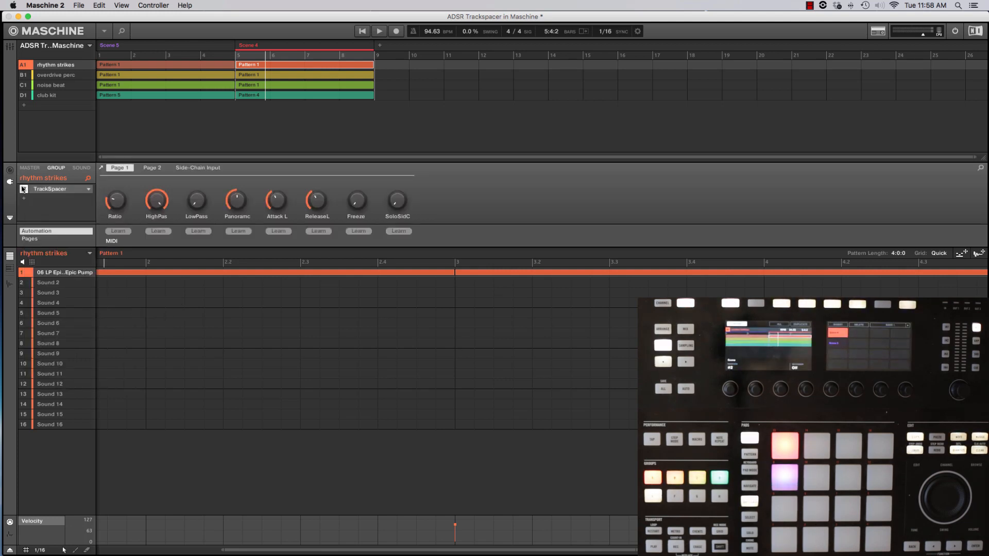
{"action": "left_click", "coordinate": [22, 189]}
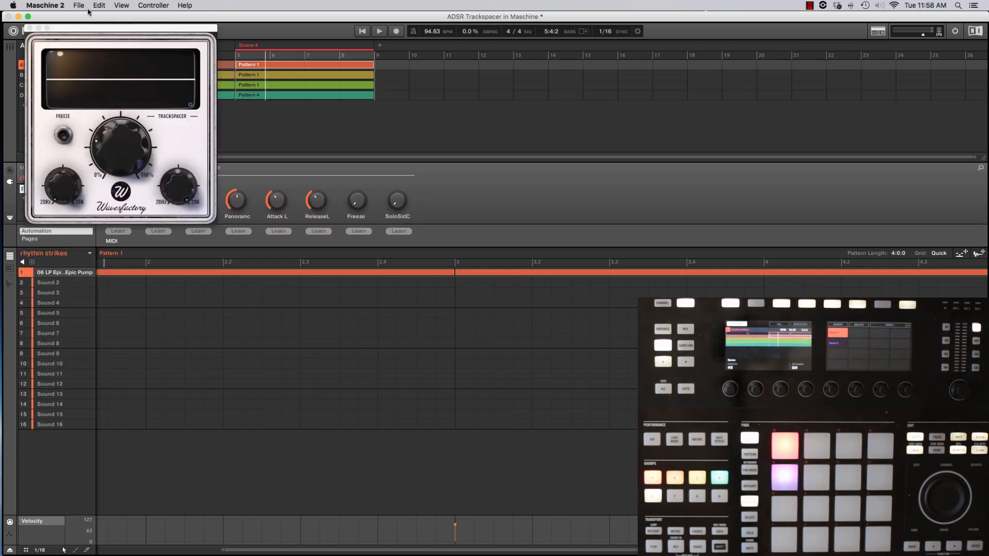
{"action": "left_click_drag", "start_coordinate": [120, 44], "coordinate": [548, 76]}
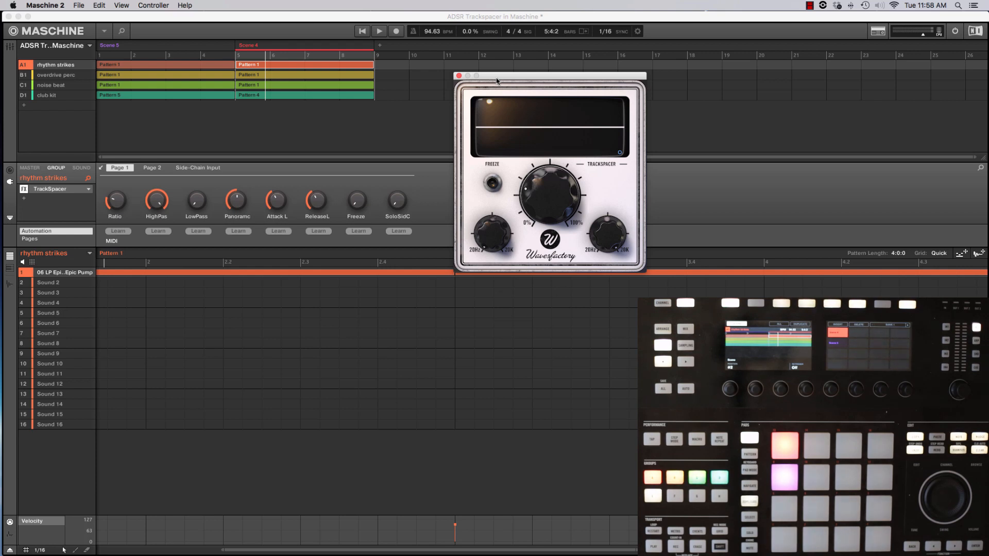
Start playback of the project with the TrackSpacer window open.
{"action": "left_click", "coordinate": [379, 32]}
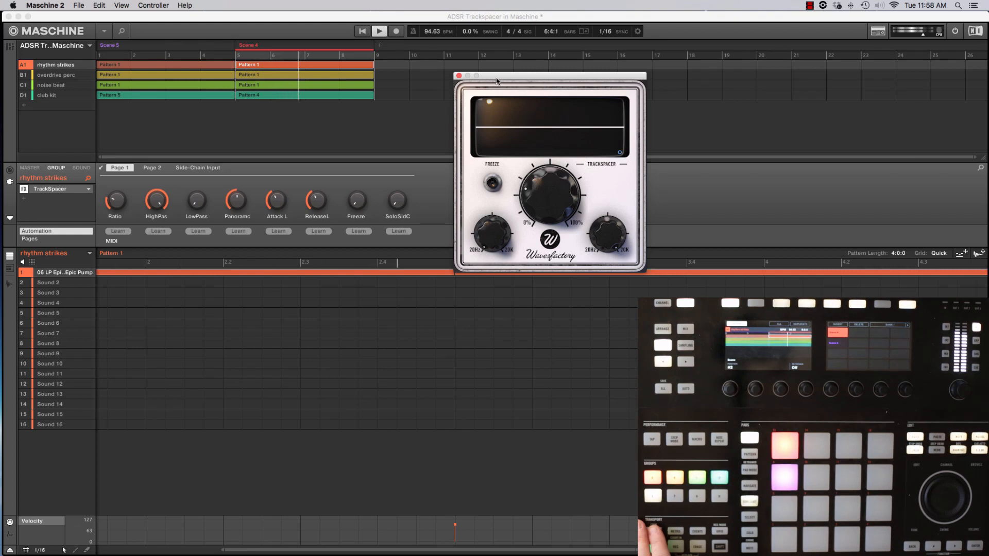
{"action": "left_click", "coordinate": [379, 31]}
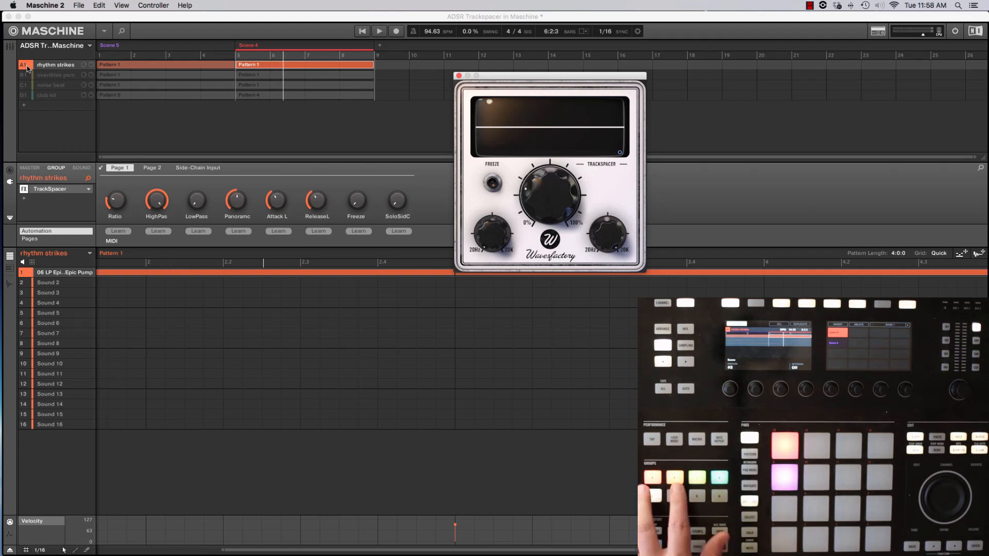
{"action": "left_click", "coordinate": [55, 75]}
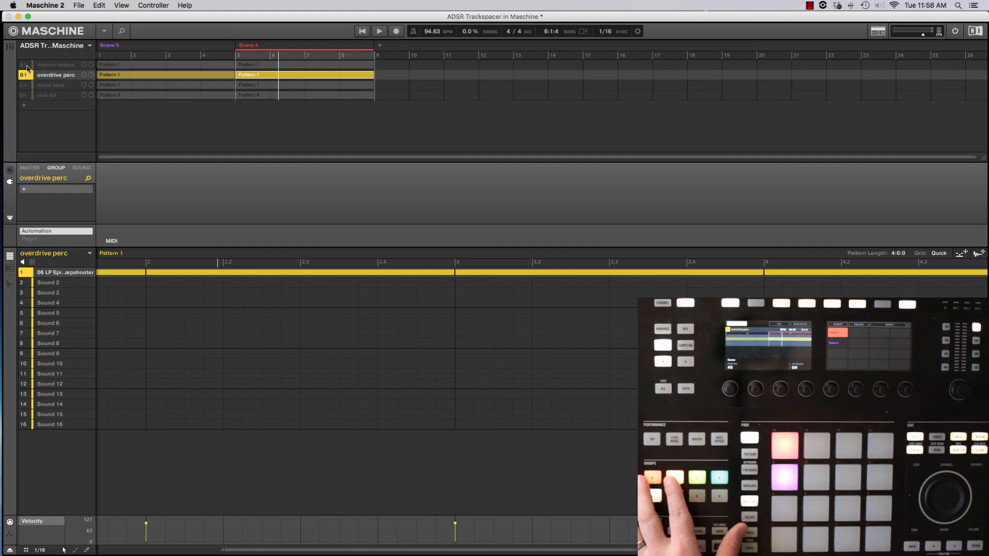
{"action": "left_click", "coordinate": [51, 85]}
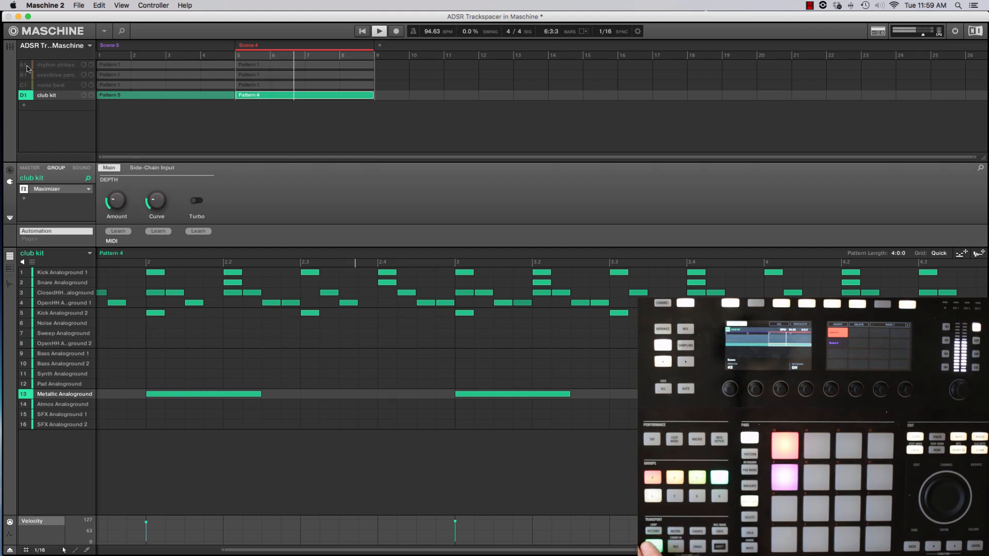
{"action": "left_click", "coordinate": [379, 31]}
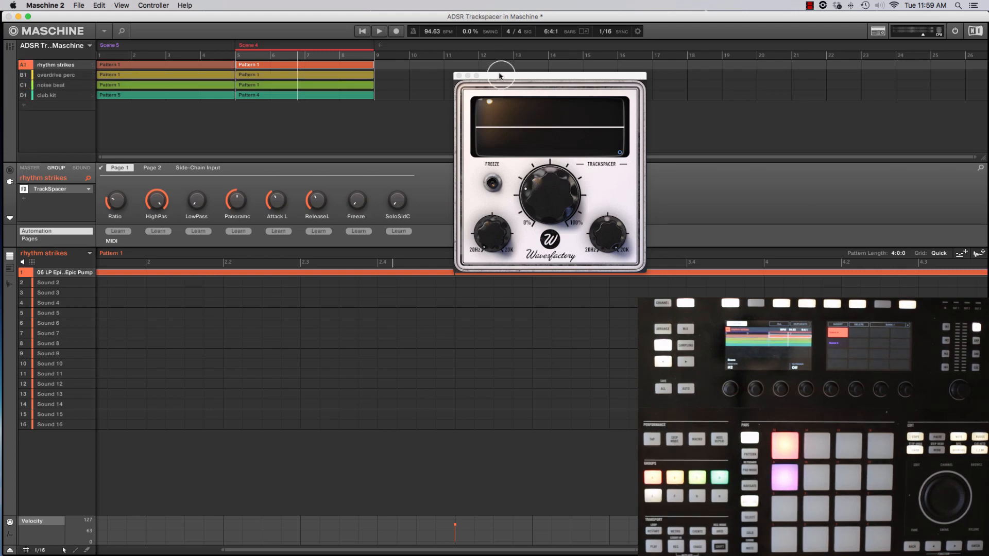
Move the TrackSpacer window aside before switching to the overdrive perc group.
{"action": "left_click_drag", "start_coordinate": [500, 76], "coordinate": [413, 100]}
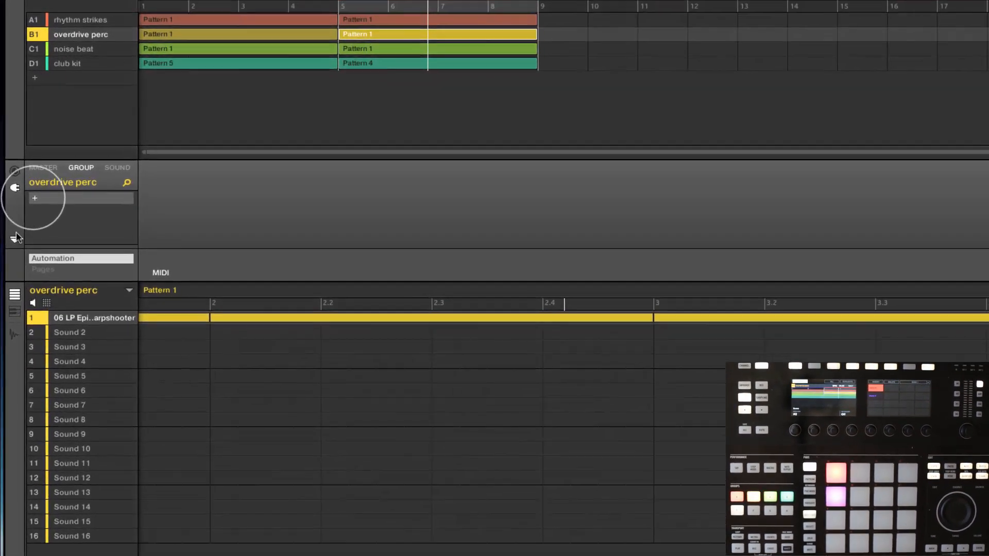
Insert TrackSpacer on overdrive perc with its side-chain source set to club kit group D1.
{"action": "left_click", "coordinate": [35, 198]}
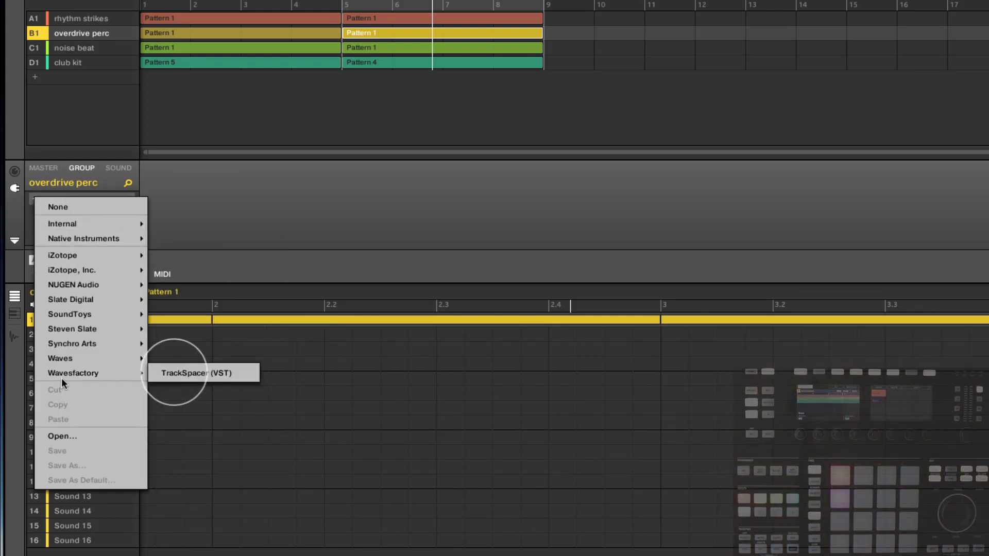
{"action": "left_click", "coordinate": [199, 372]}
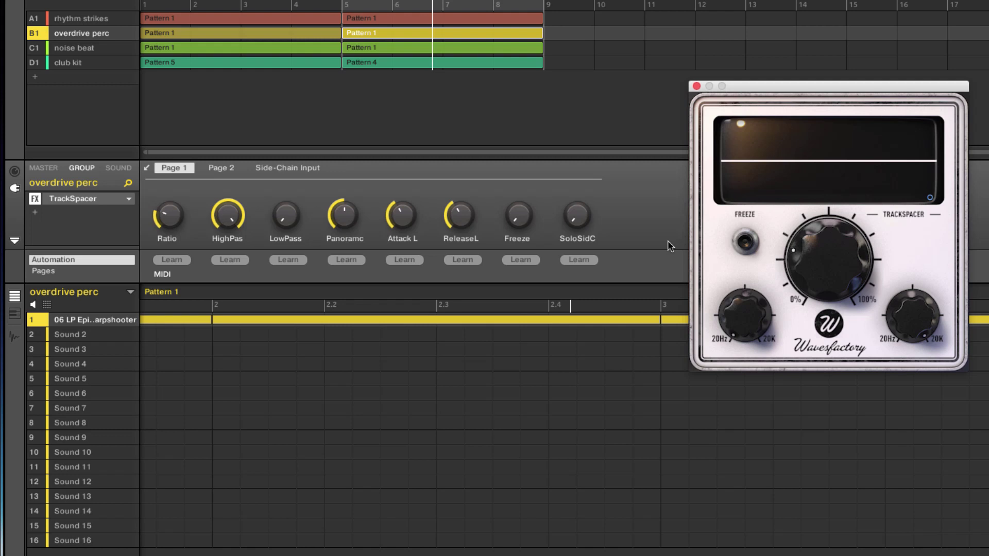
{"action": "mouse_move", "coordinate": [68, 186]}
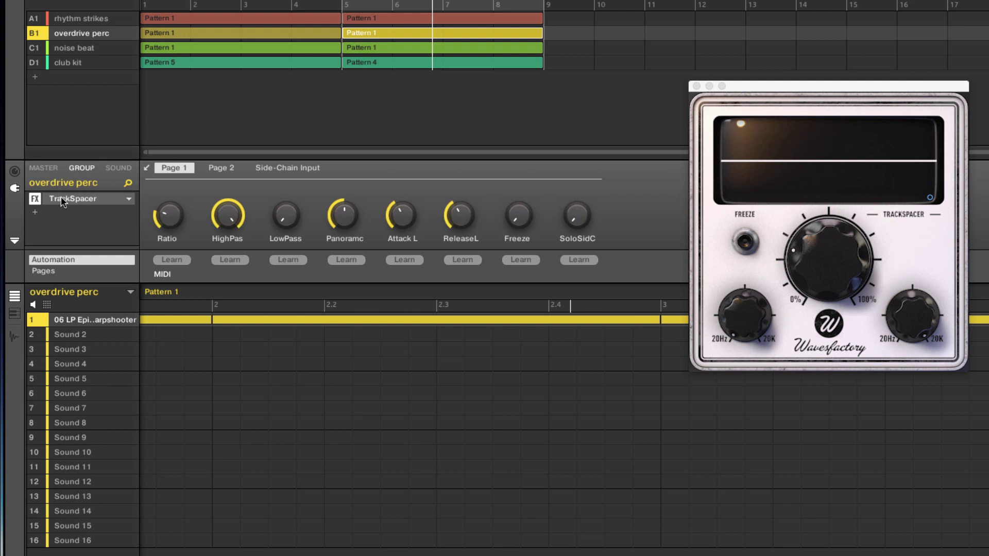
{"action": "left_click", "coordinate": [286, 168]}
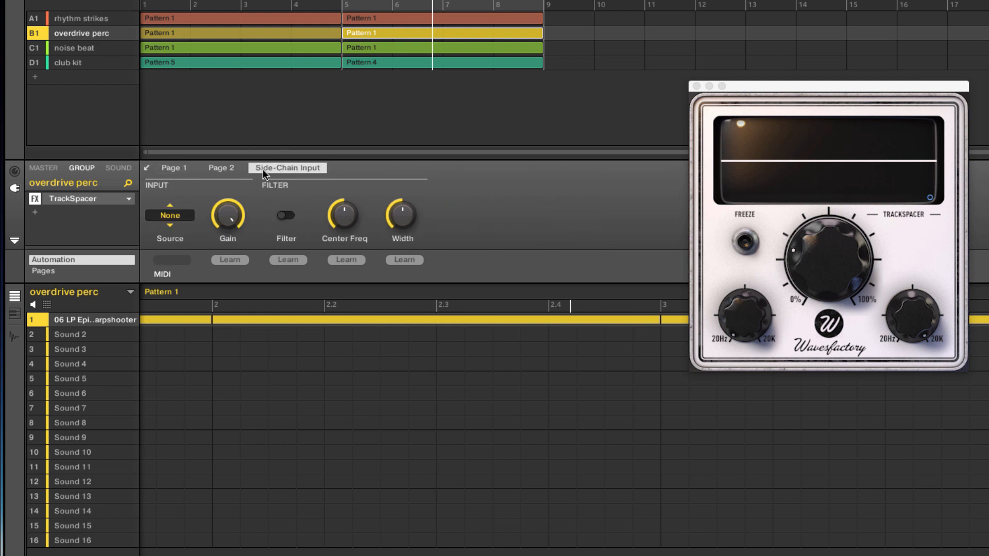
{"action": "left_click", "coordinate": [170, 215]}
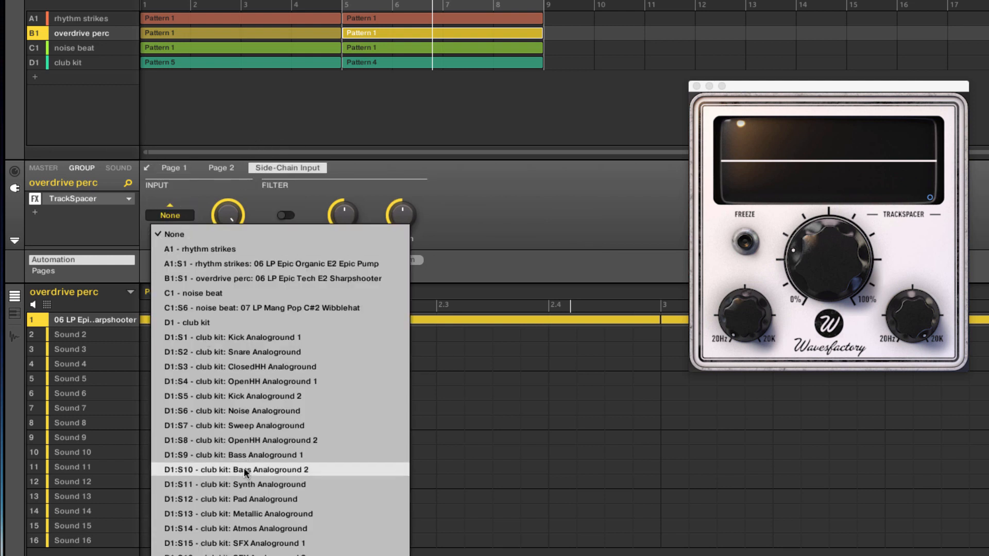
{"action": "mouse_move", "coordinate": [206, 344]}
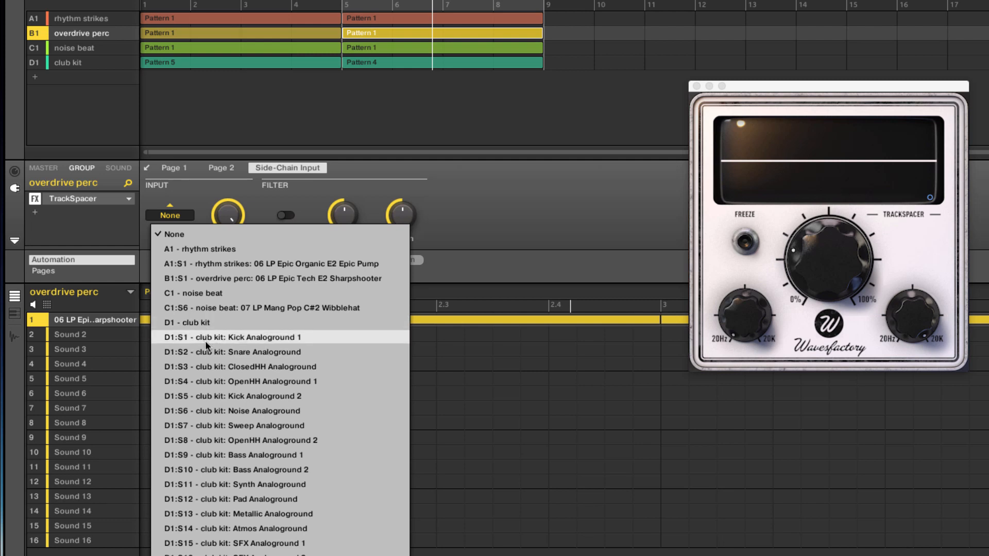
{"action": "left_click", "coordinate": [185, 322]}
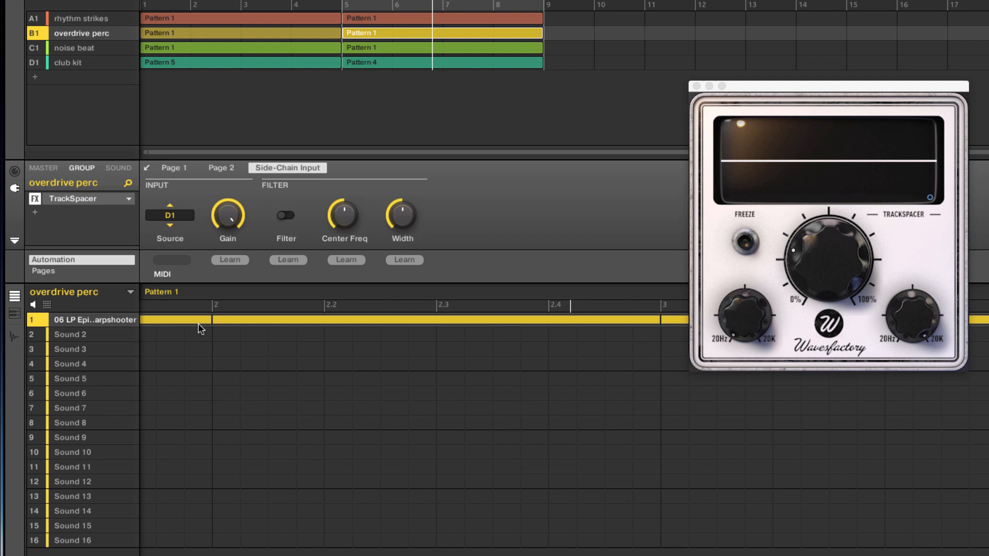
{"action": "mouse_move", "coordinate": [50, 33]}
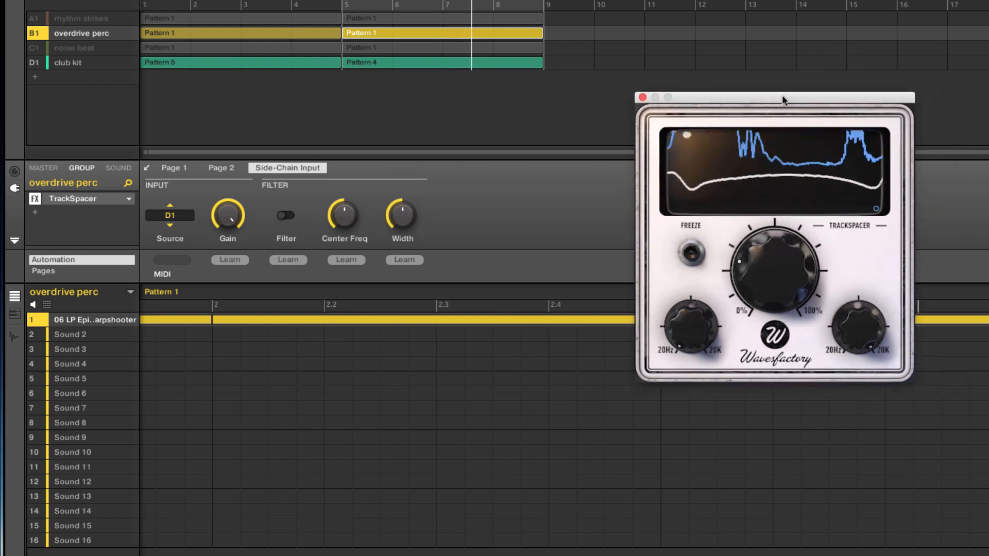
Set TrackSpacer's low-pass to about 148 Hz and adjust the high-pass frequency.
{"action": "left_click_drag", "start_coordinate": [769, 271], "coordinate": [760, 249]}
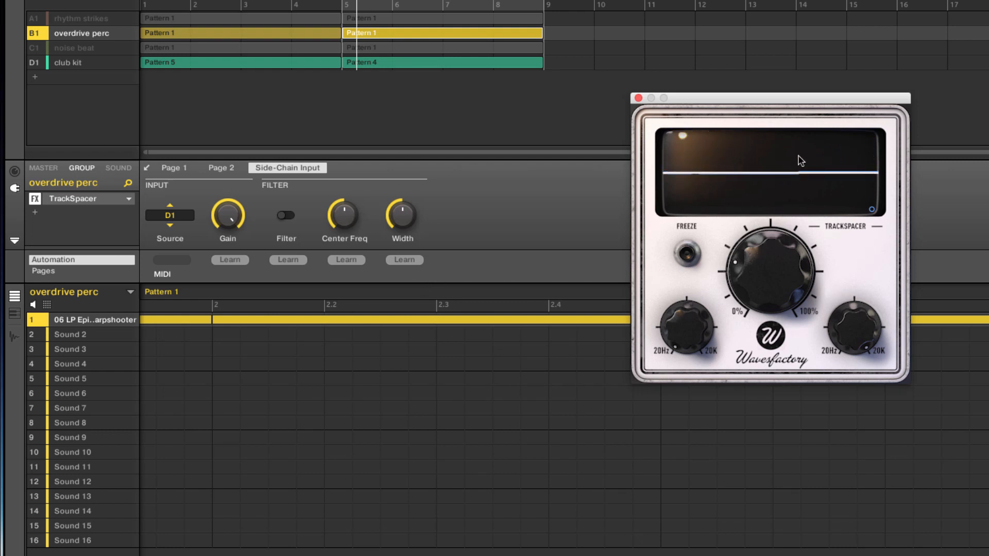
{"action": "mouse_move", "coordinate": [717, 160]}
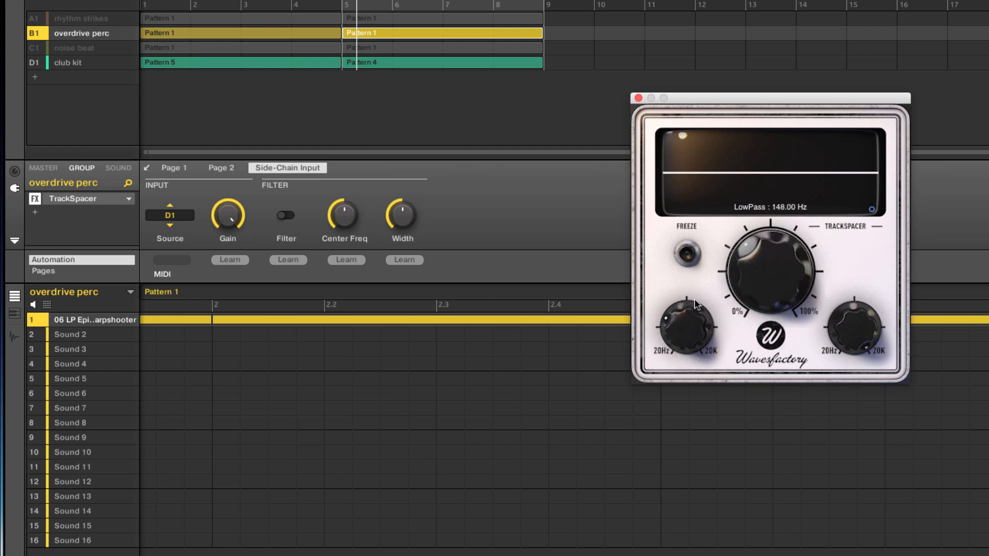
{"action": "left_click_drag", "start_coordinate": [854, 328], "coordinate": [857, 357]}
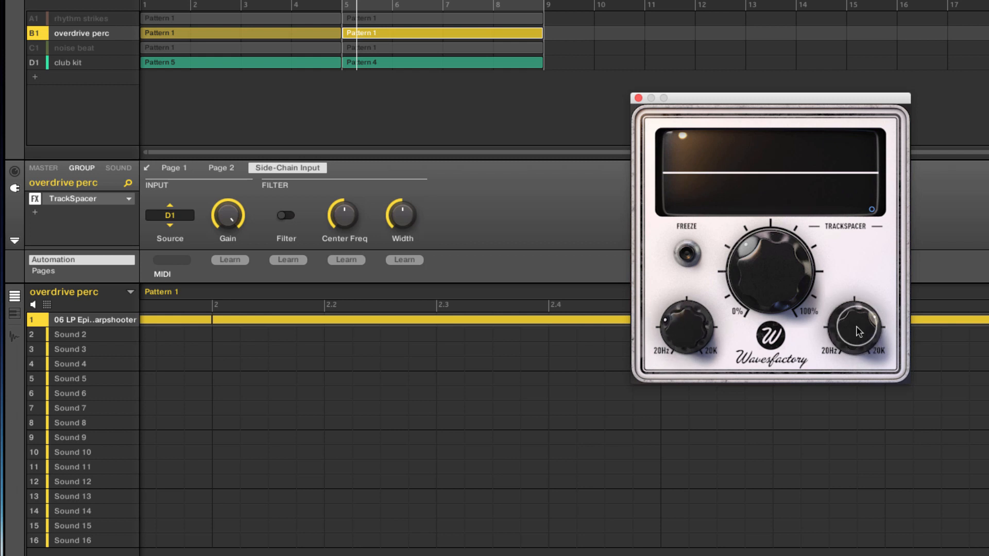
{"action": "left_click_drag", "start_coordinate": [856, 328], "coordinate": [856, 309]}
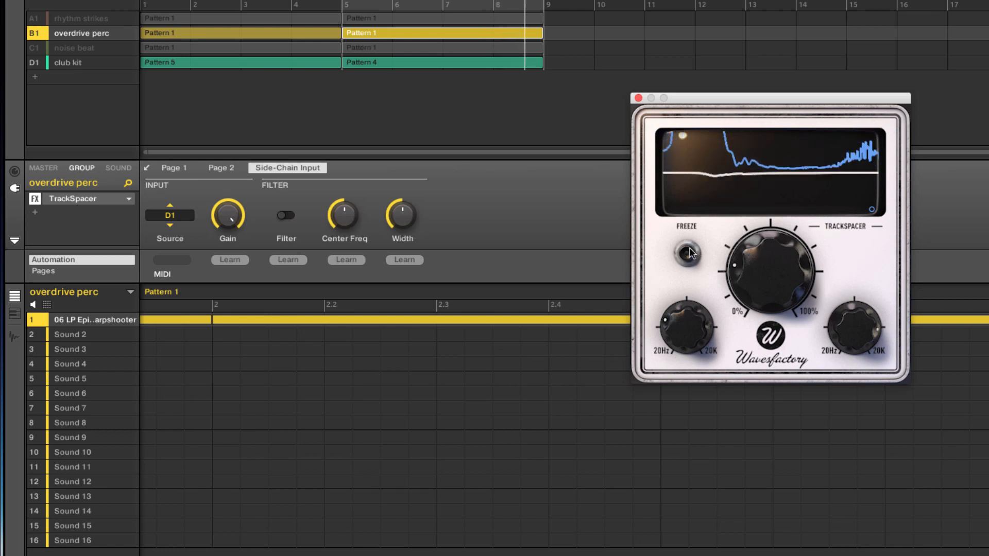
View TrackSpacer's advanced panel for overdrive perc, then close its window.
{"action": "left_click", "coordinate": [685, 255]}
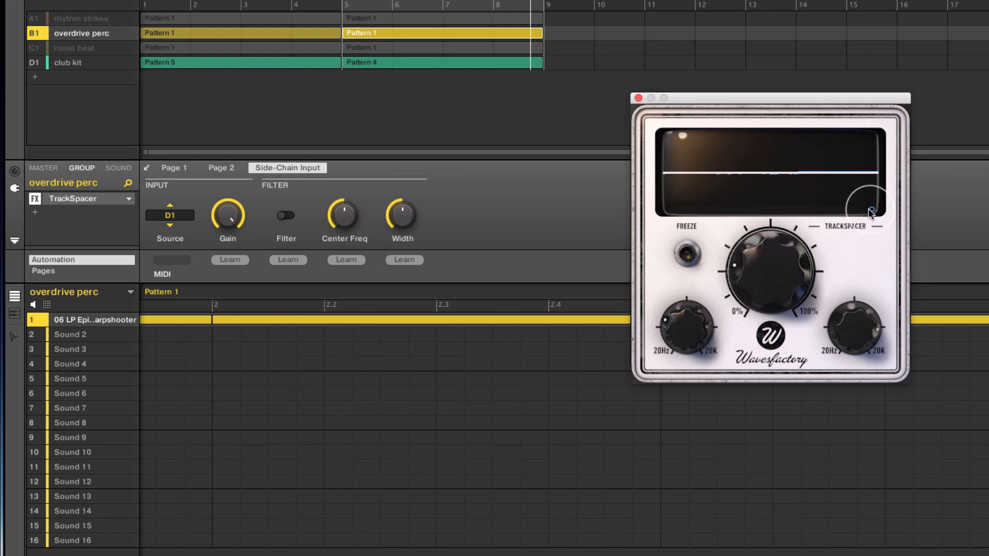
{"action": "left_click", "coordinate": [868, 212]}
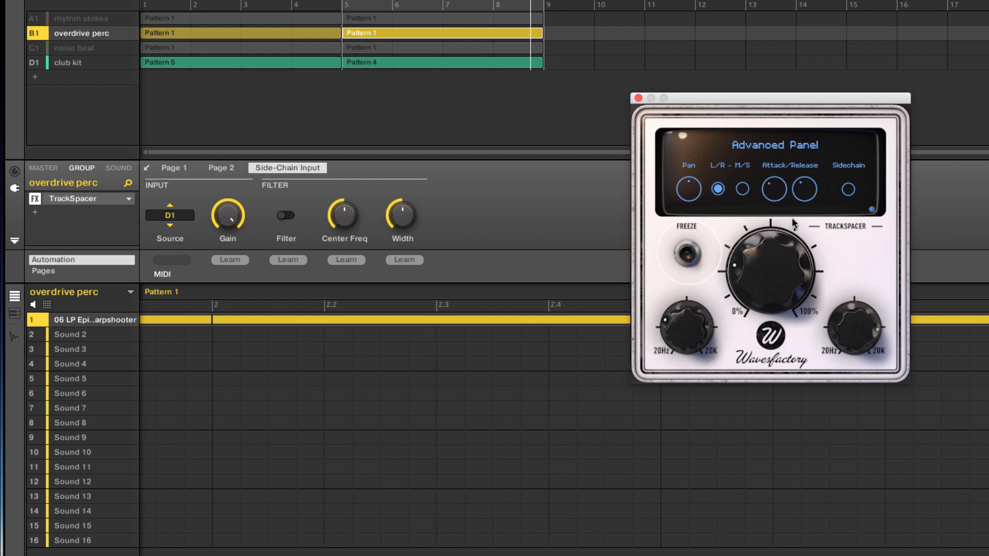
{"action": "left_click", "coordinate": [686, 256]}
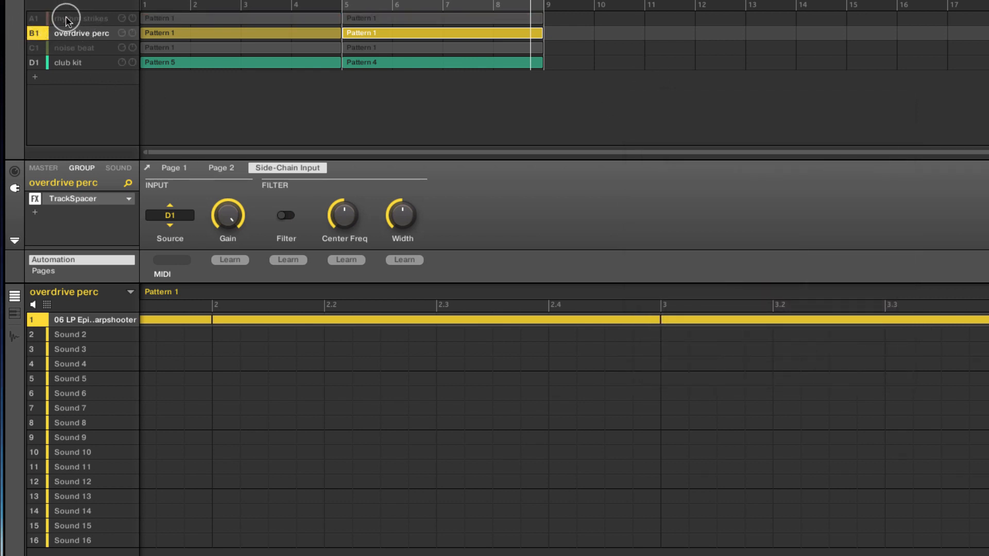
Set rhythm strikes' TrackSpacer side-chain source to club kit D1 and adjust its ducking ratio.
{"action": "left_click", "coordinate": [72, 19]}
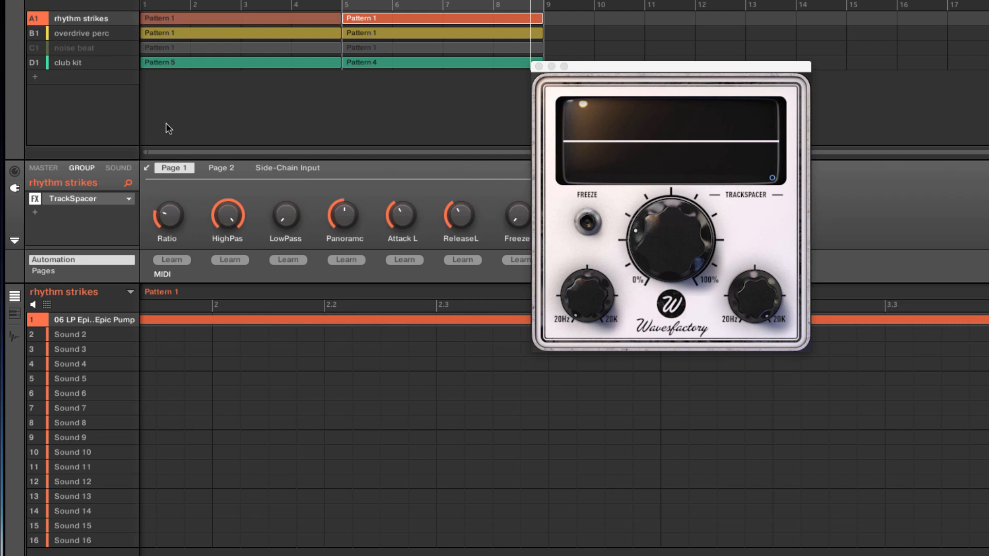
{"action": "left_click", "coordinate": [287, 168]}
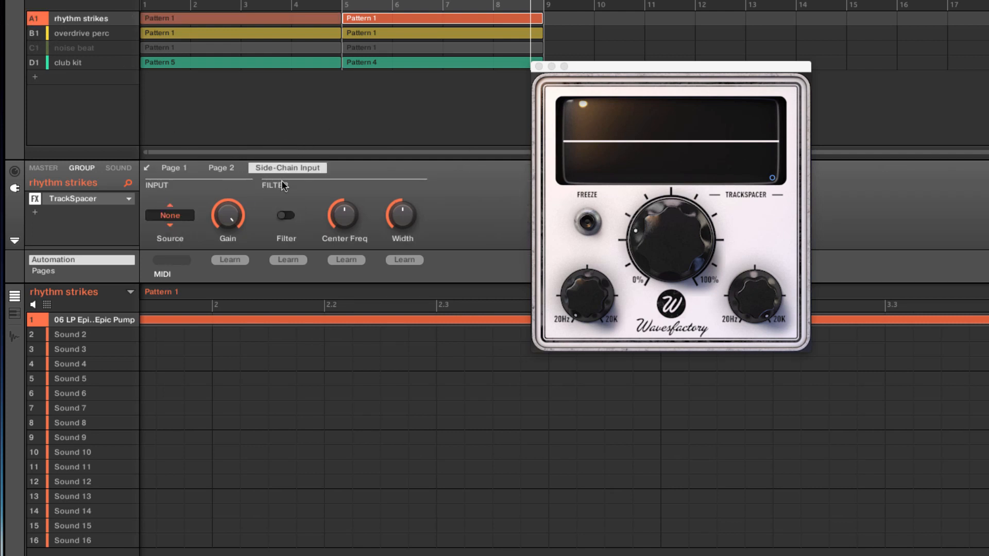
{"action": "left_click", "coordinate": [170, 215]}
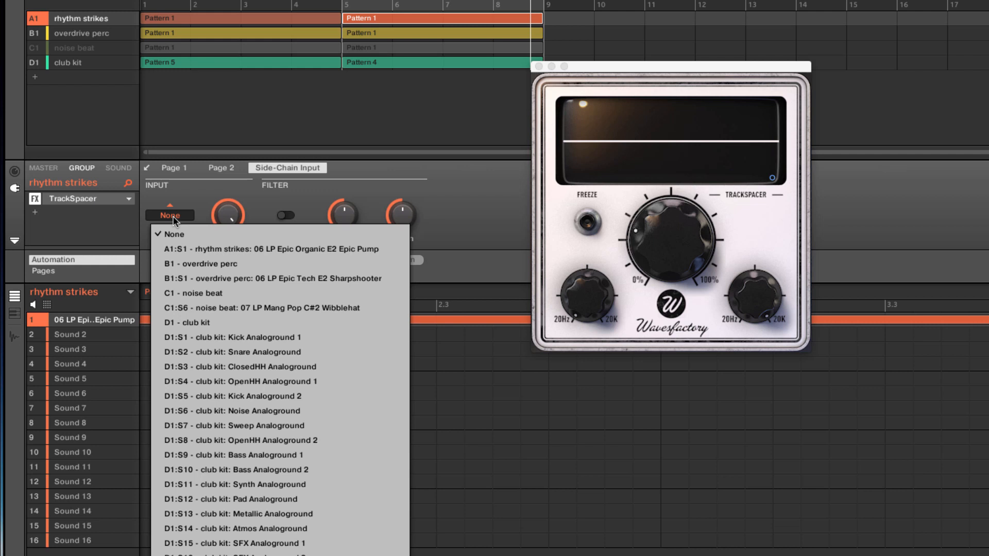
{"action": "left_click", "coordinate": [170, 323]}
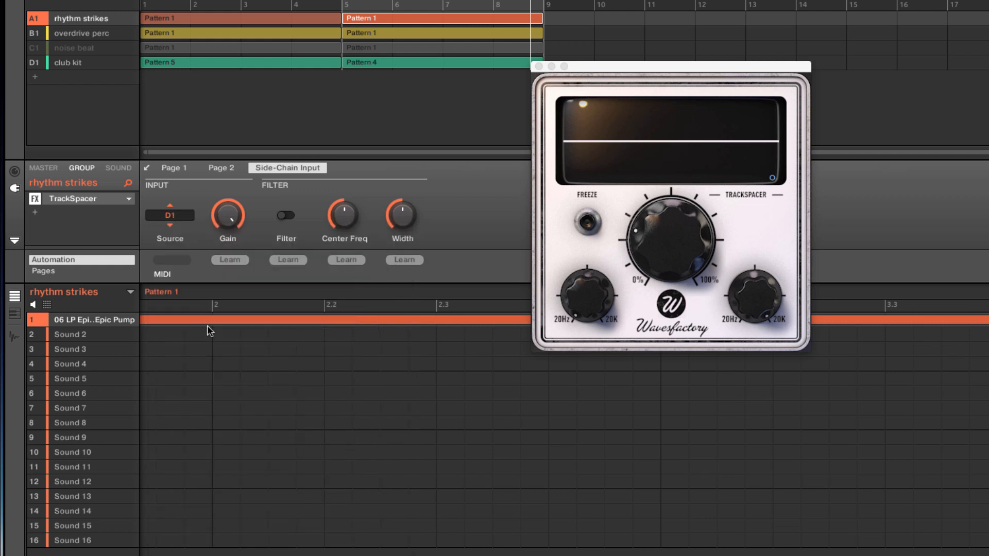
{"action": "mouse_move", "coordinate": [392, 141]}
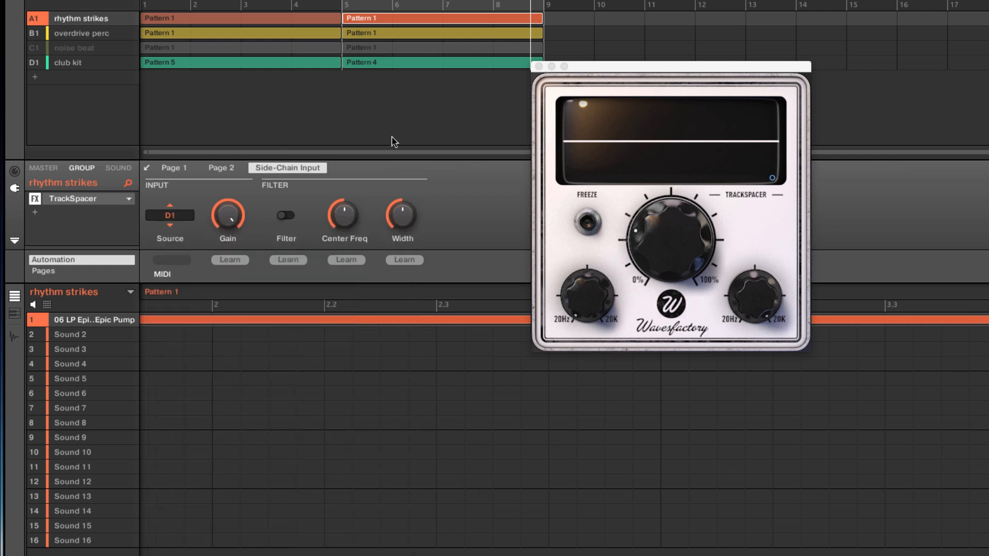
{"action": "mouse_move", "coordinate": [37, 184]}
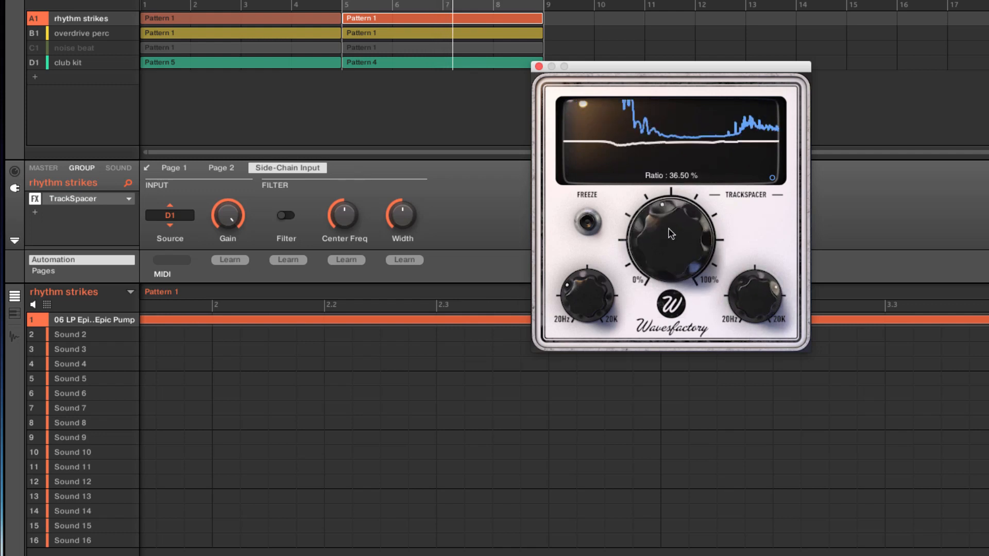
{"action": "left_click_drag", "start_coordinate": [344, 212], "coordinate": [336, 216]}
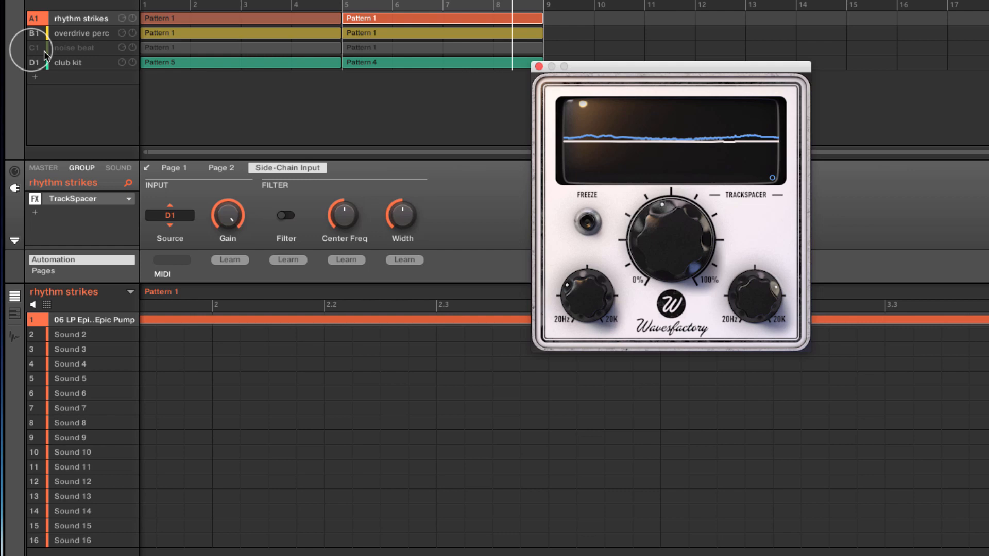
Unmute the noise beat group and switch the controller back to overdrive perc.
{"action": "left_click", "coordinate": [33, 49]}
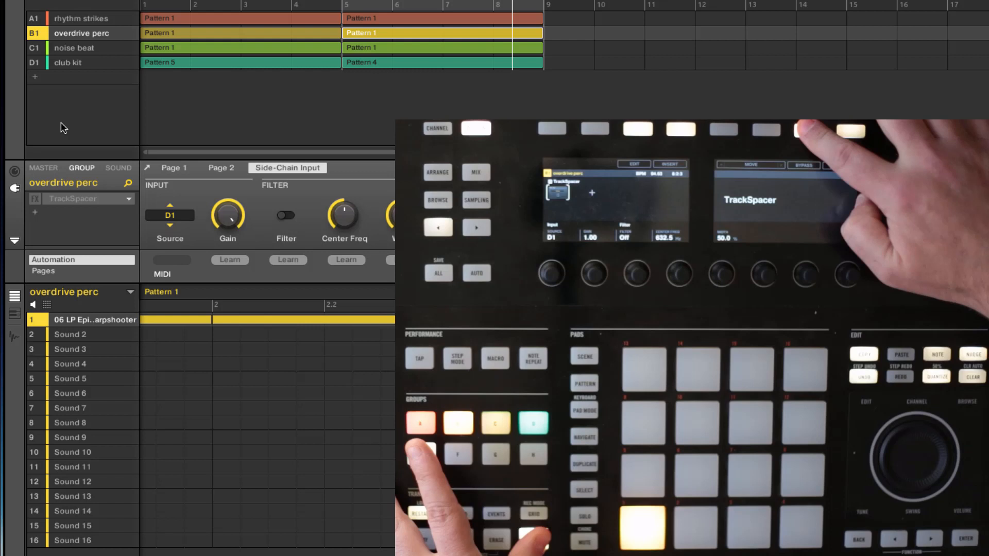
{"action": "left_click", "coordinate": [495, 424]}
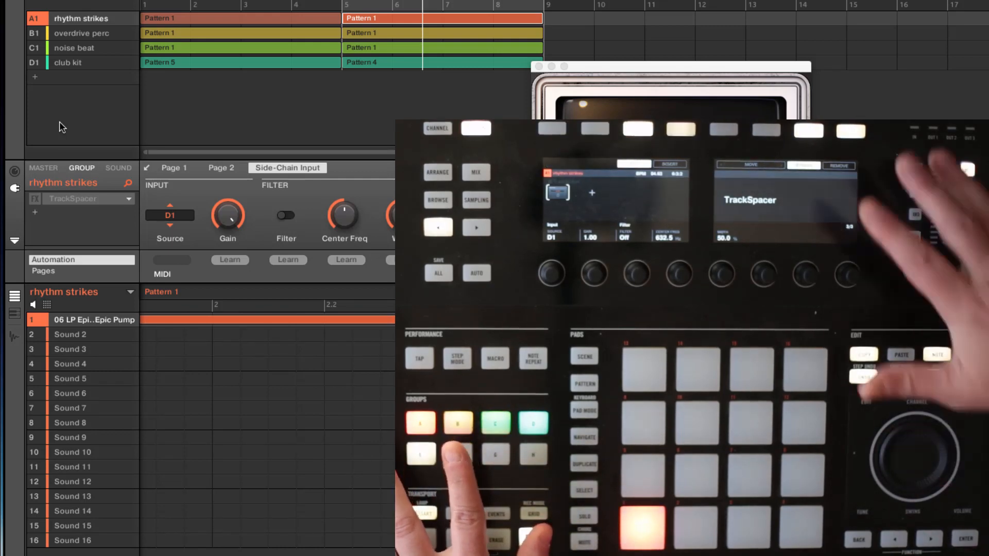
{"action": "left_click", "coordinate": [457, 423]}
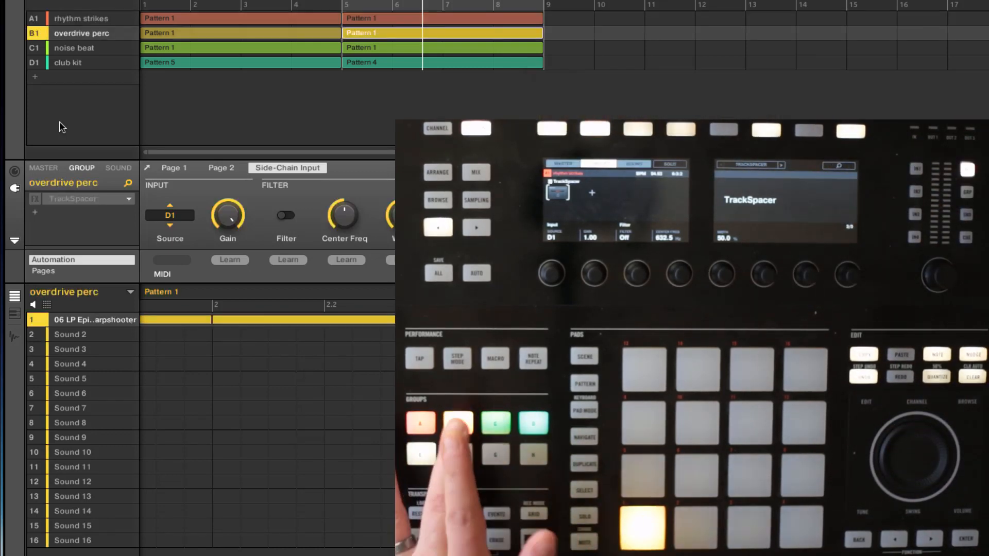